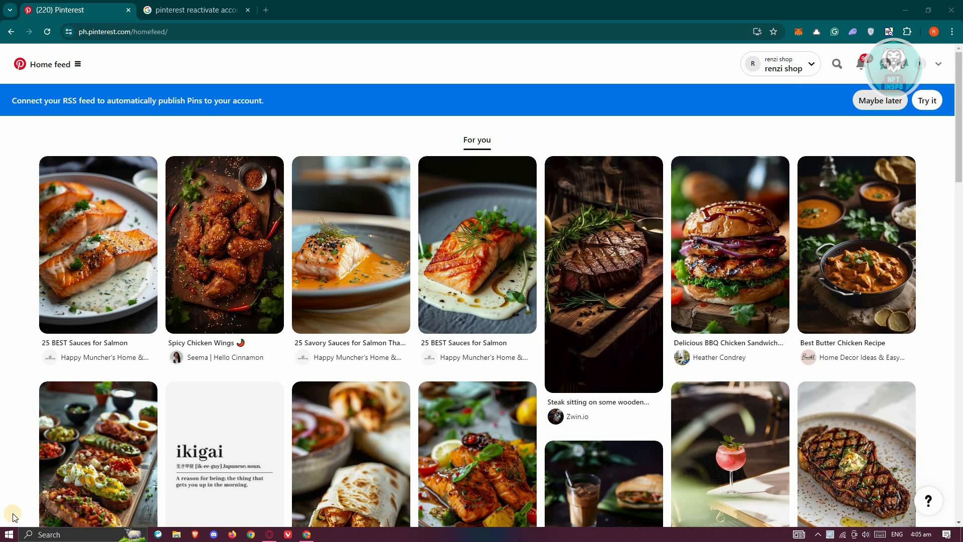
mouse_move(98, 244)
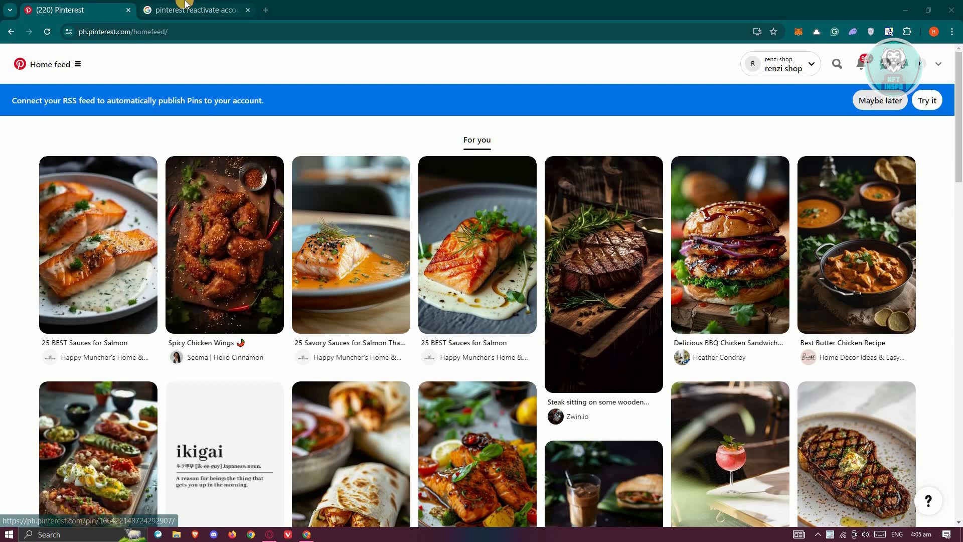
Open the 'Reactivate your account' Pinterest help article from the Google results
left_click(195, 10)
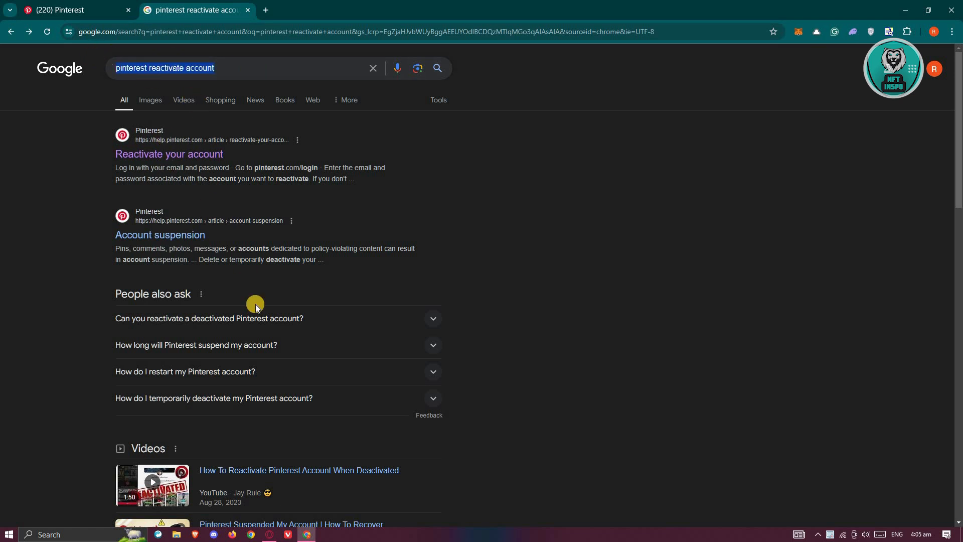
mouse_move(186, 162)
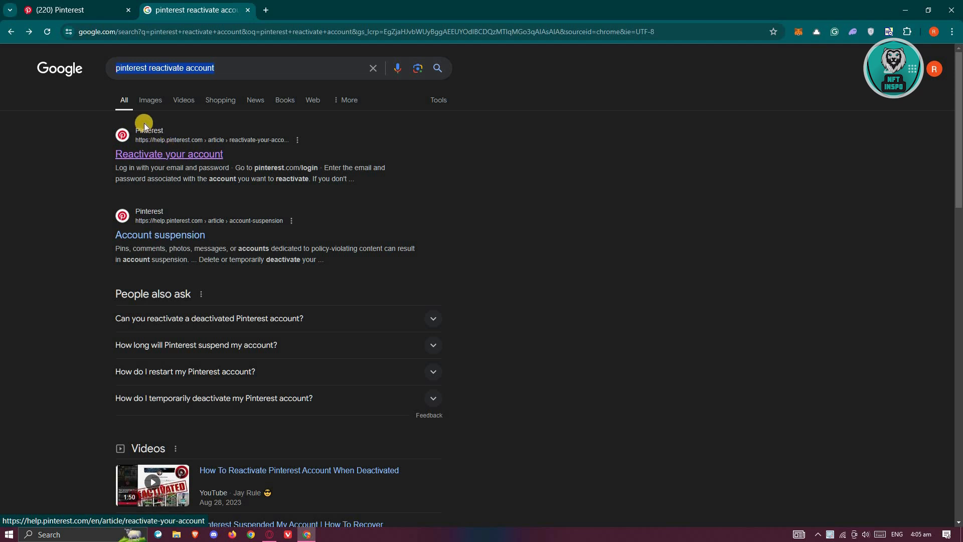
left_click(169, 154)
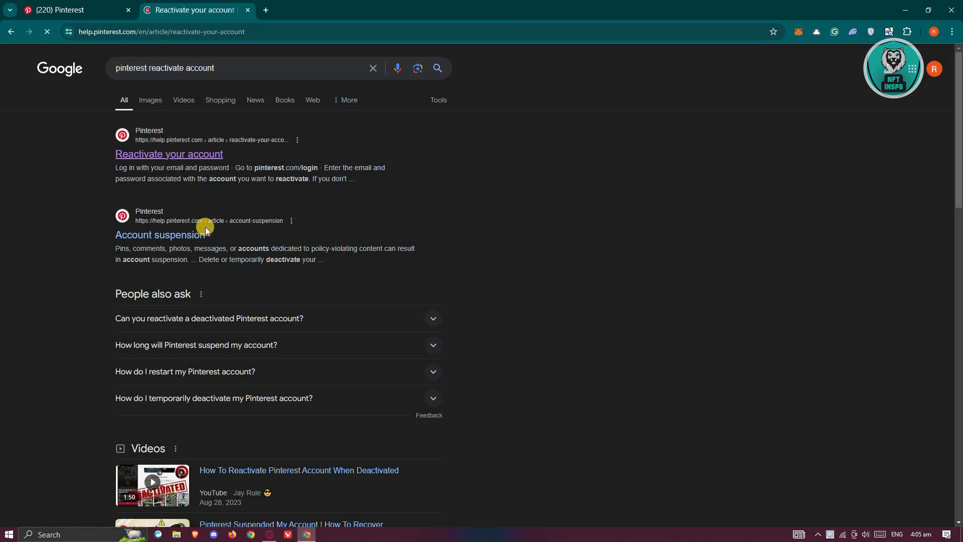
Read to the end of the reactivation article and follow 'Contact us' under 'Still need help?'
left_click(168, 154)
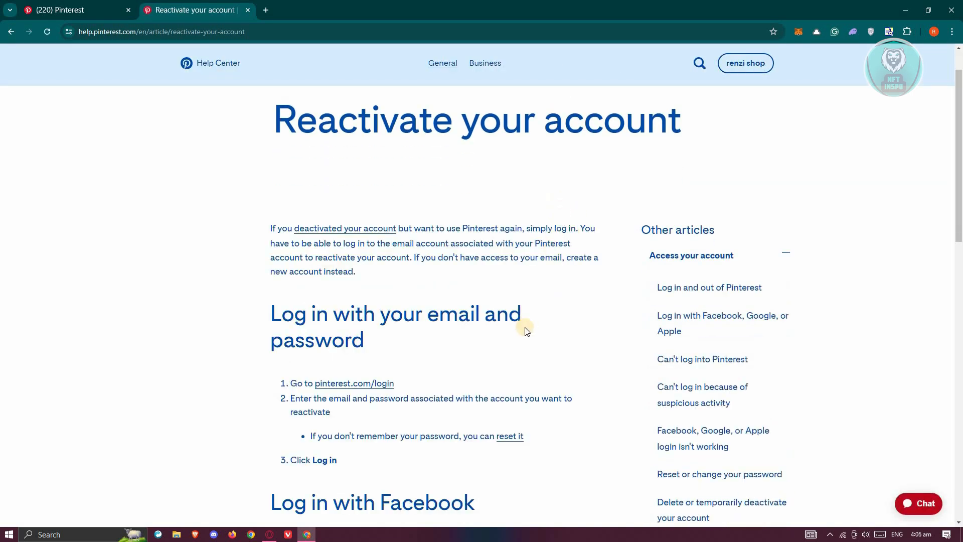
scroll("down", 3)
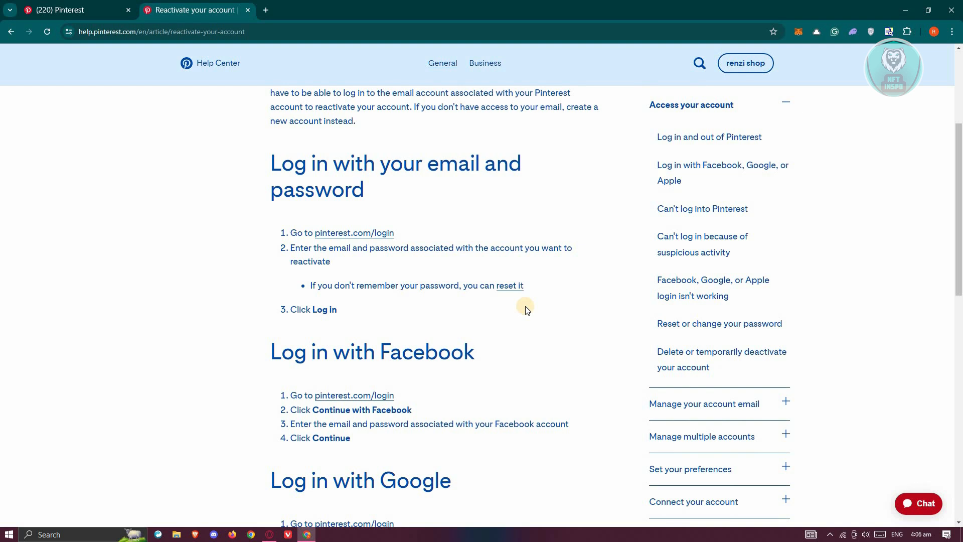
mouse_move(331, 370)
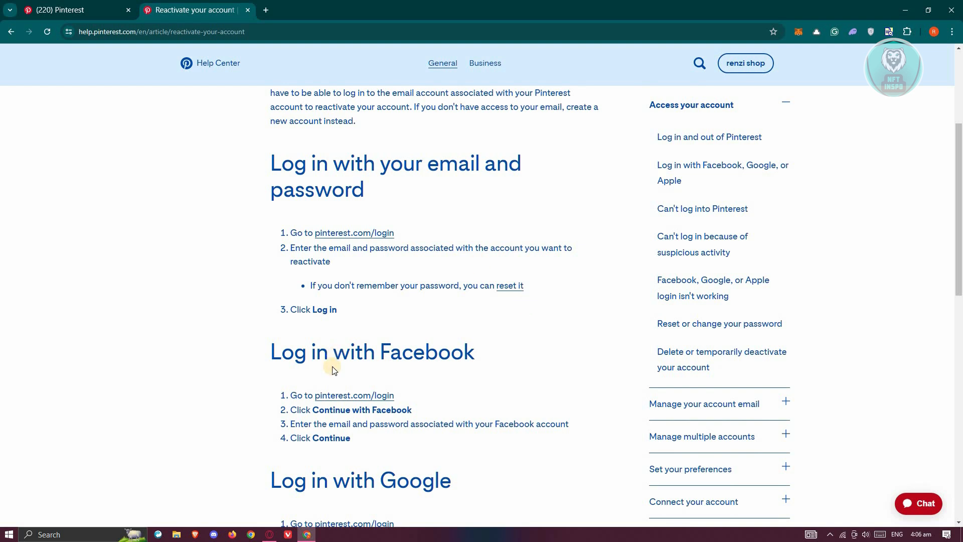
scroll("down", 3)
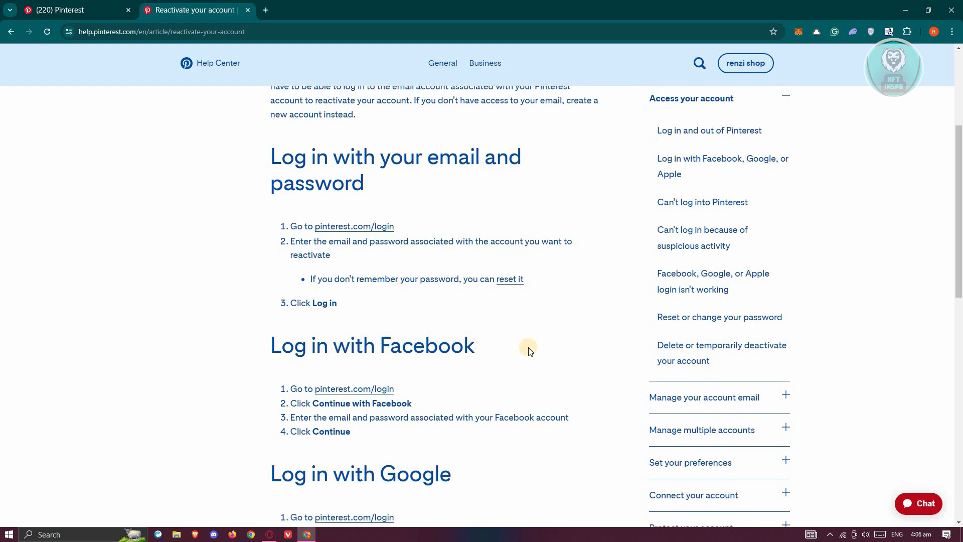
scroll("down", 3)
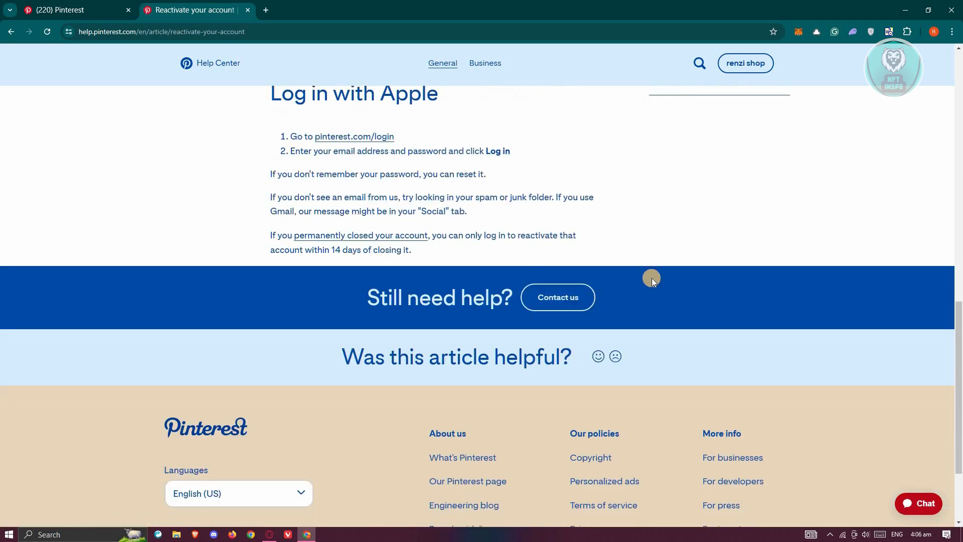
mouse_move(557, 297)
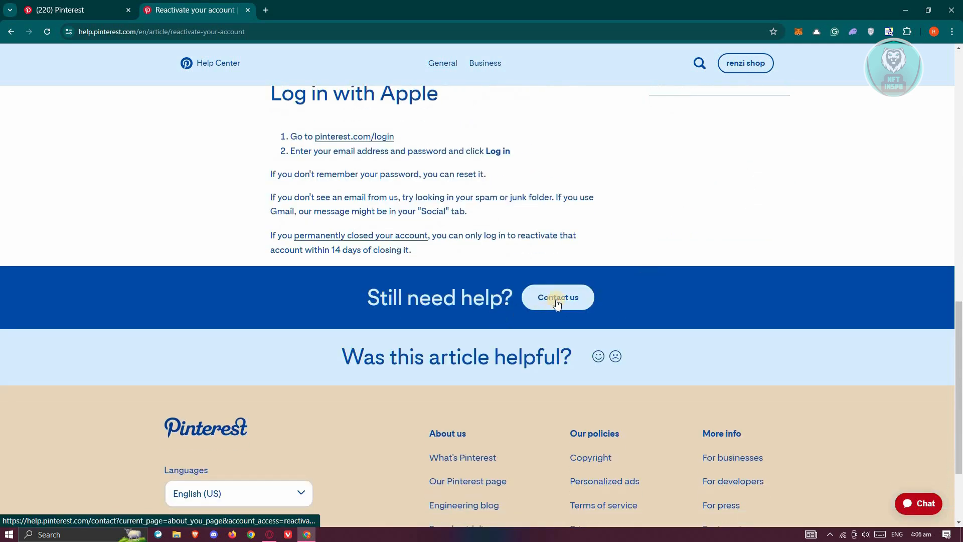
left_click(556, 297)
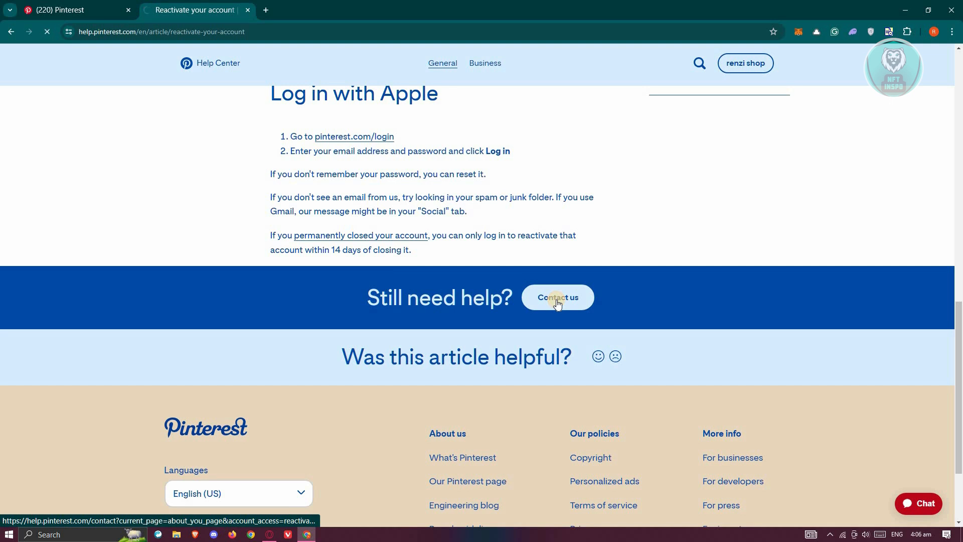
Answer Yes to email access, enter last name 'torres', and continue past About you
left_click(556, 297)
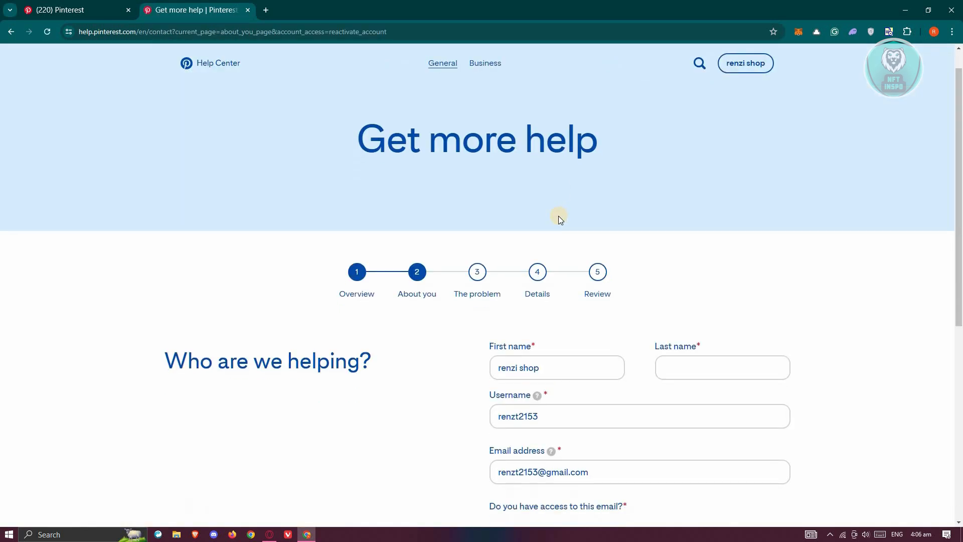
scroll("down", 3)
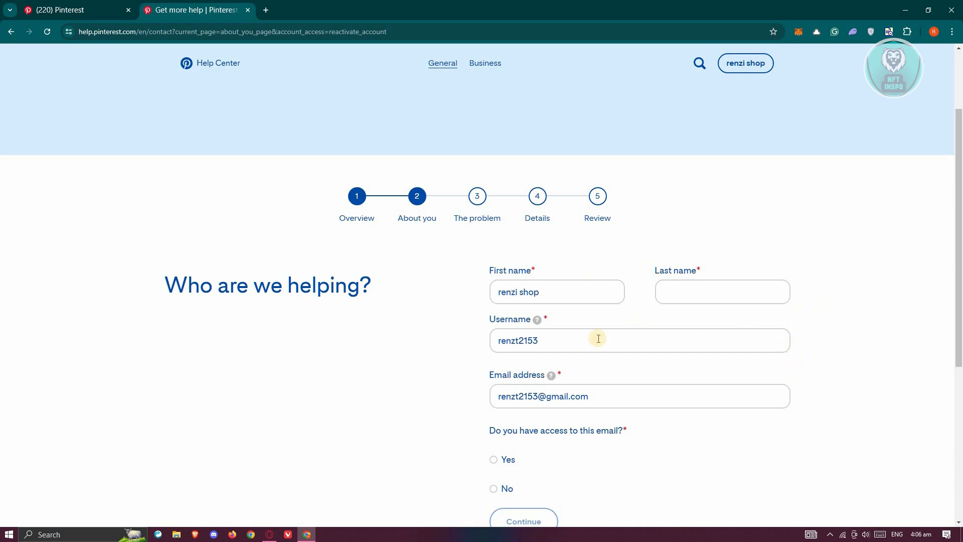
scroll("down", 3)
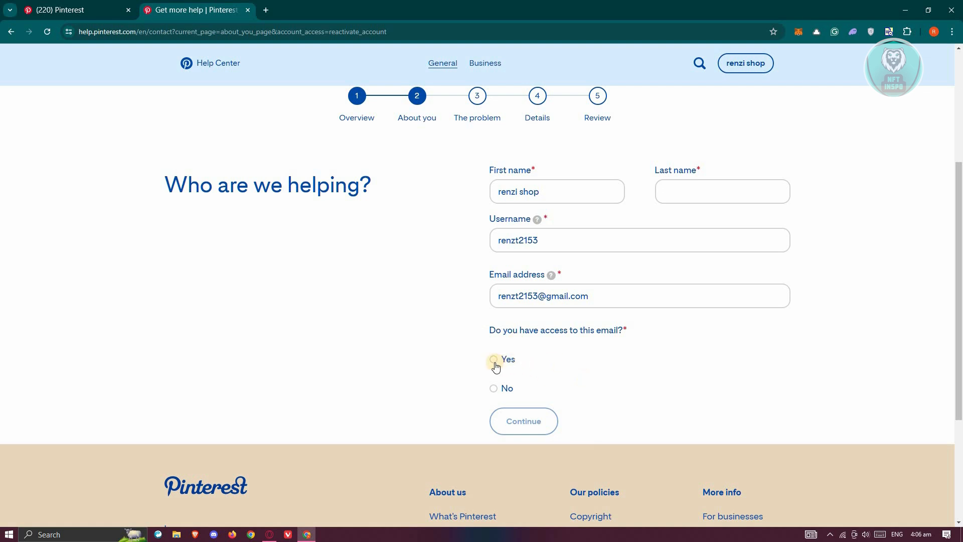
left_click(493, 359)
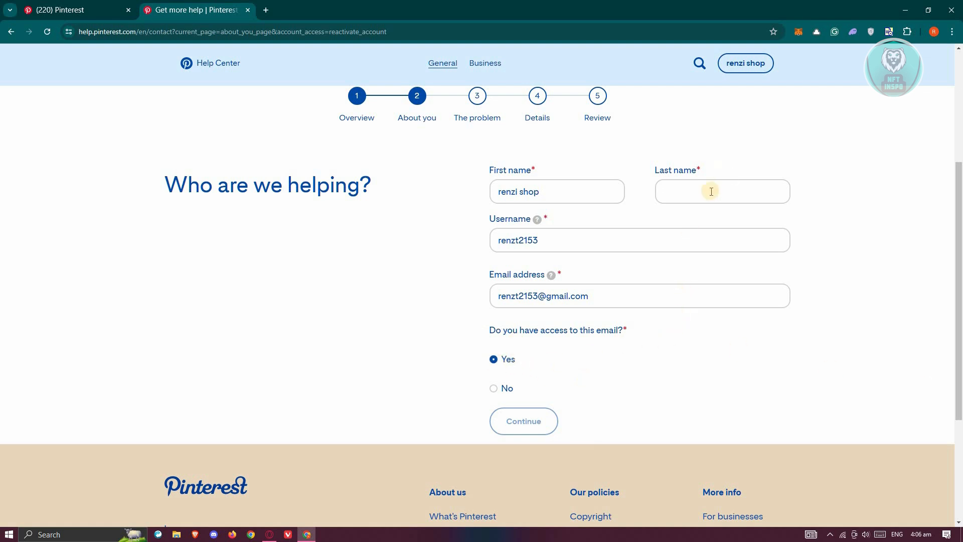
left_click(723, 191)
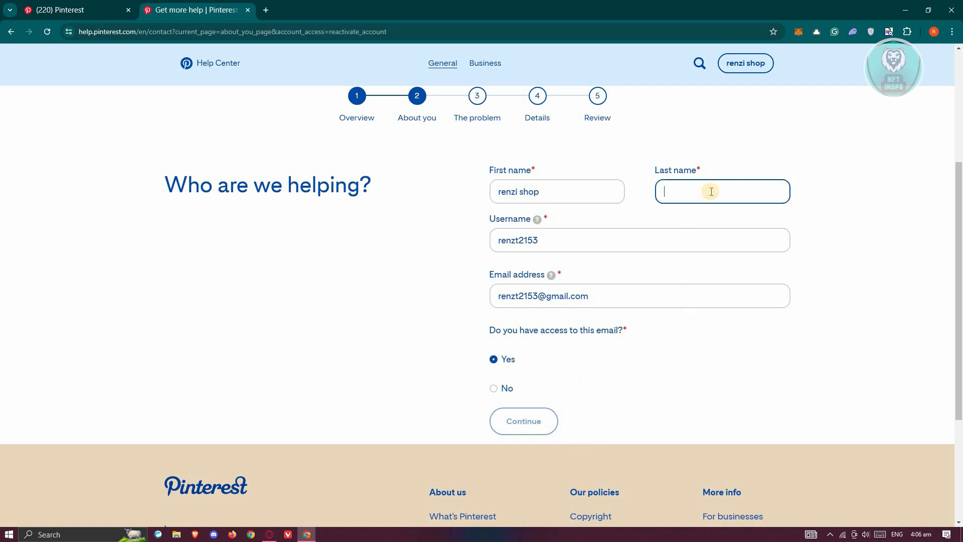
type("torres")
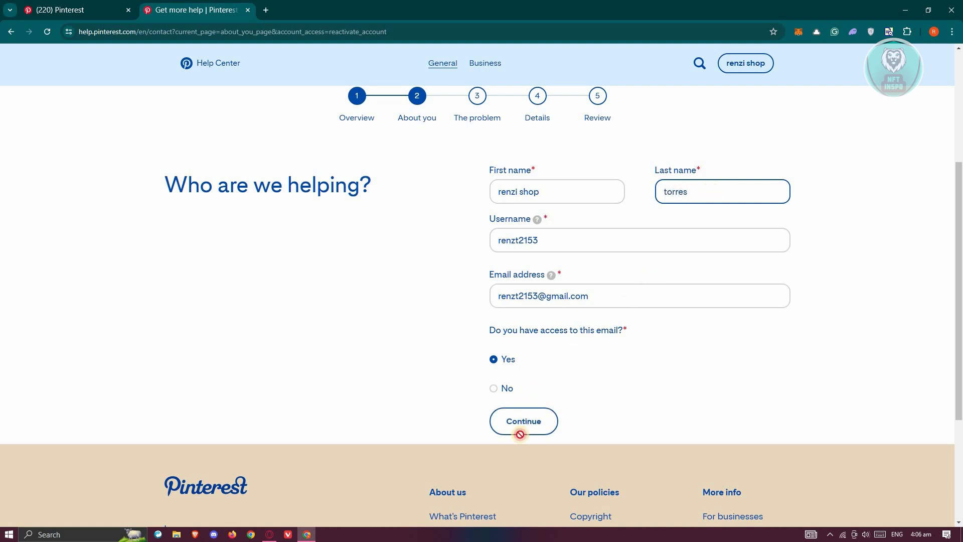
left_click(523, 421)
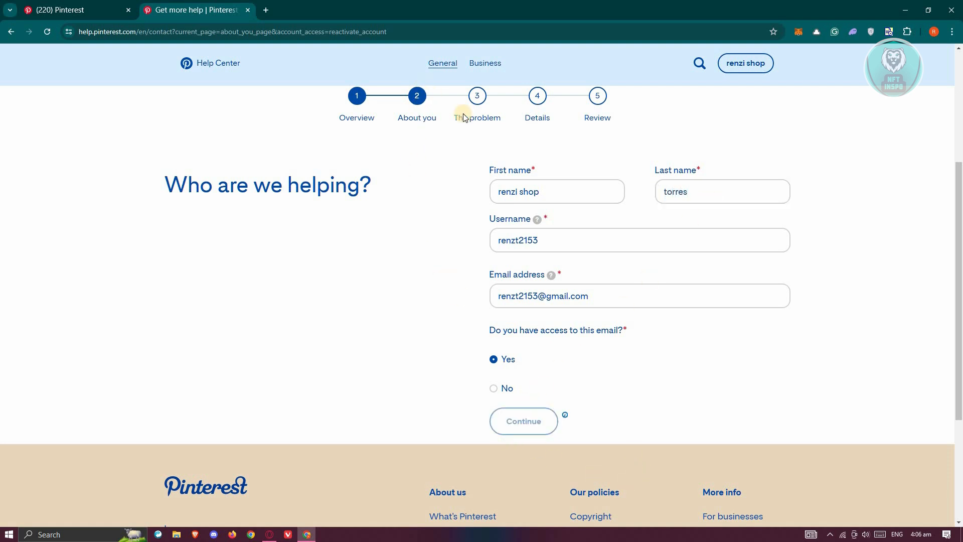
left_click(523, 421)
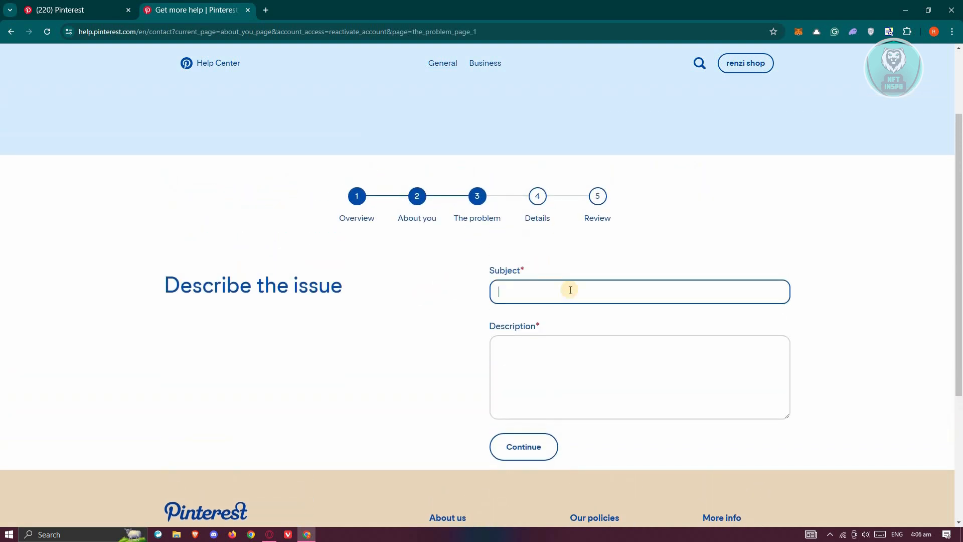
Enter subject 'account is suspended' with a short description and continue
type("account is suspendesd")
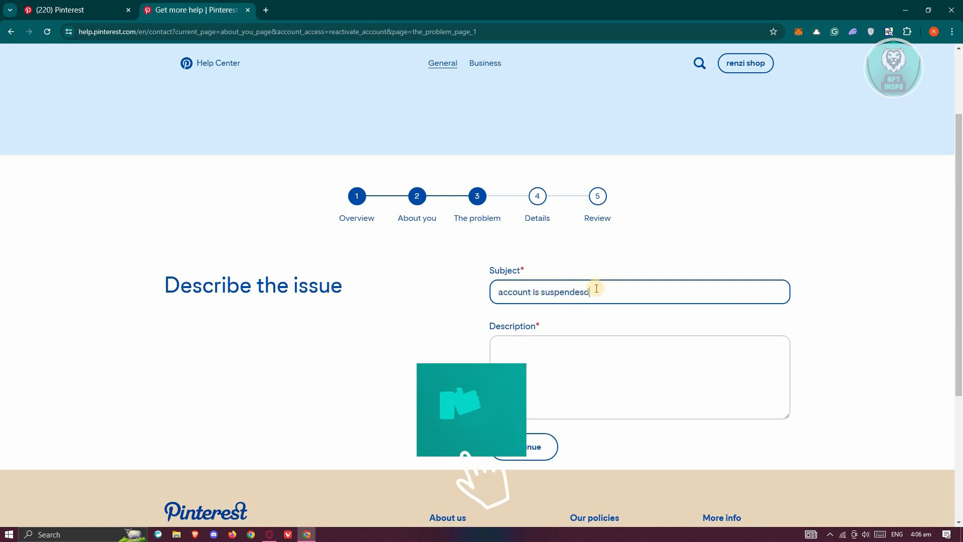
key("backspace")
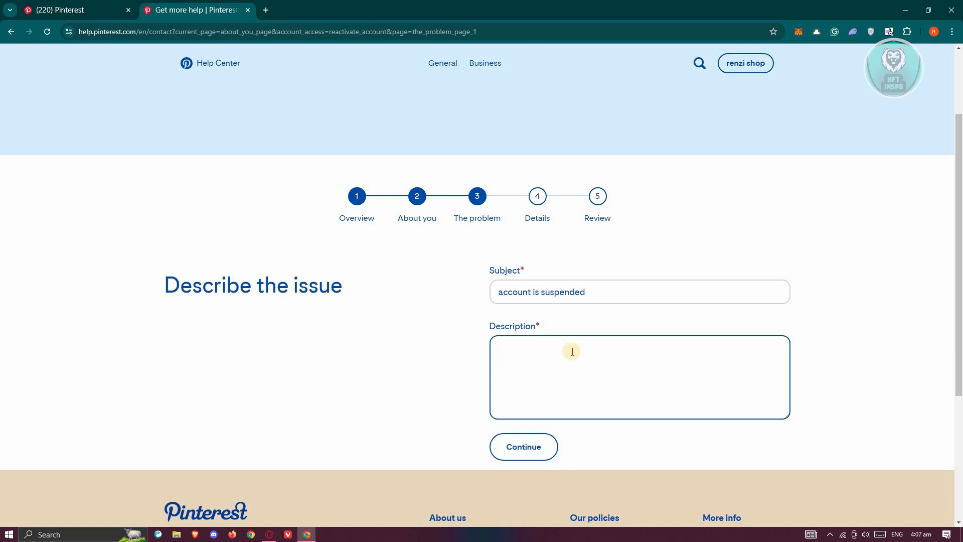
type("this is")
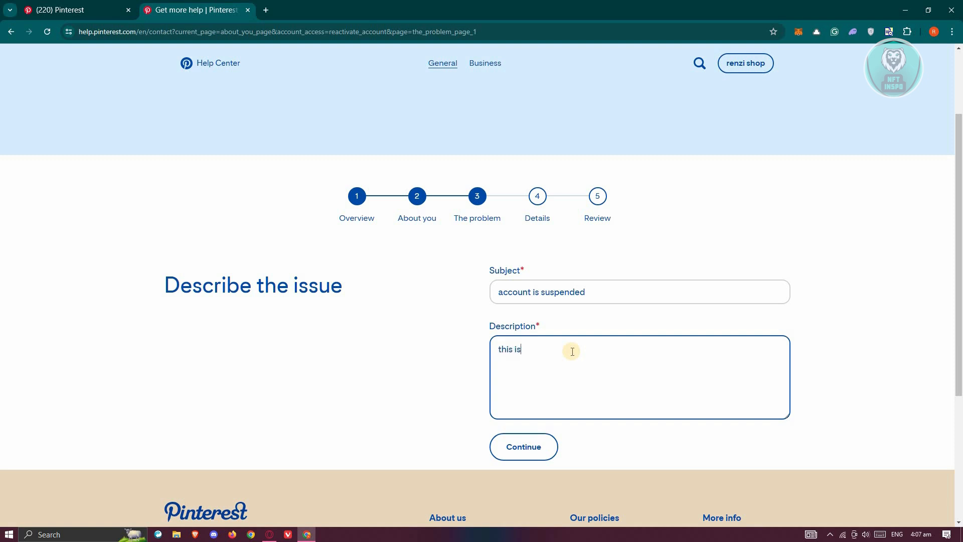
type("the dea")
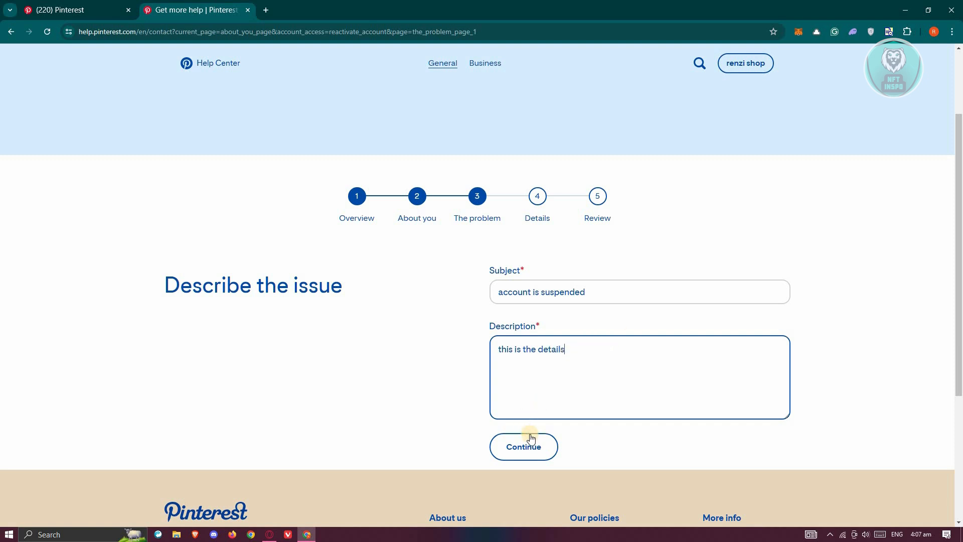
left_click(523, 447)
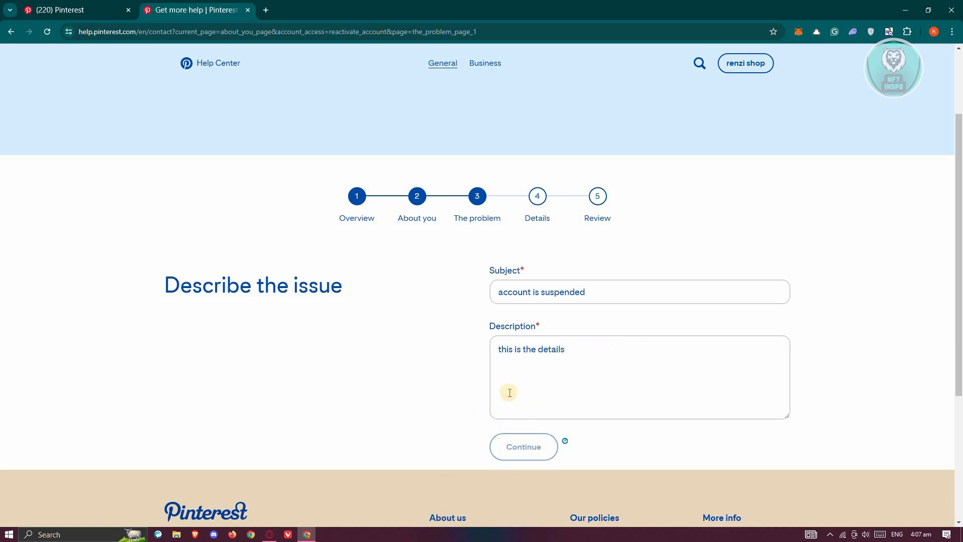
Continue past the device step with Computer and Chrome preselected
left_click(523, 446)
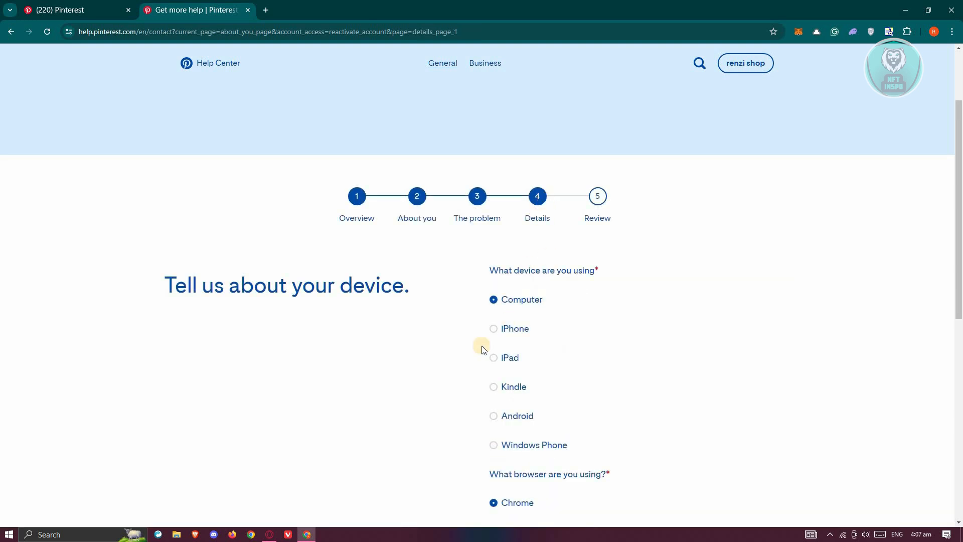
scroll("down", 3)
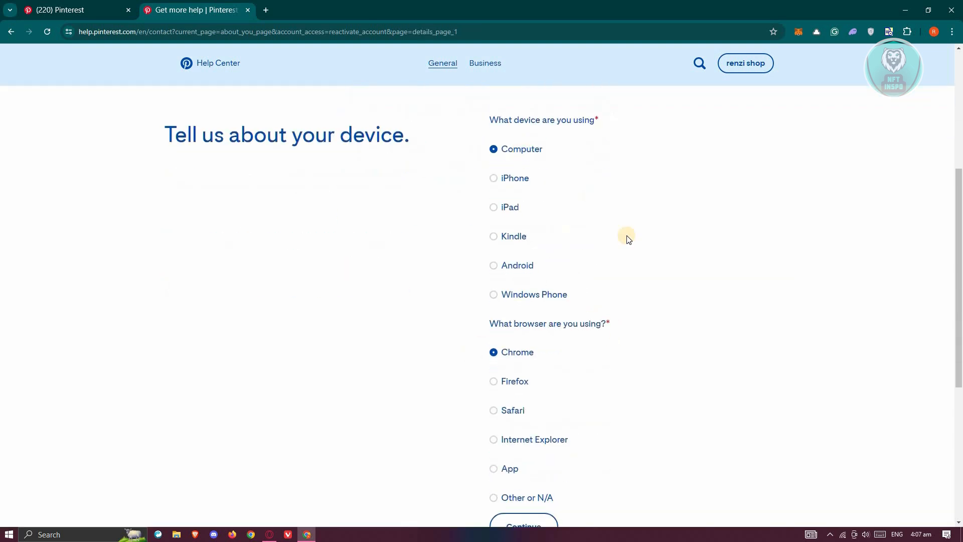
scroll("down", 3)
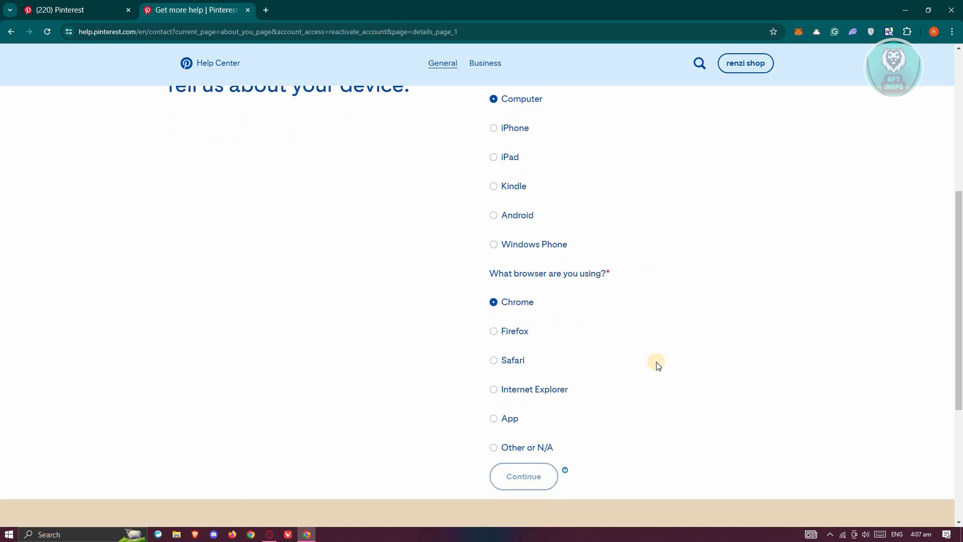
left_click(523, 476)
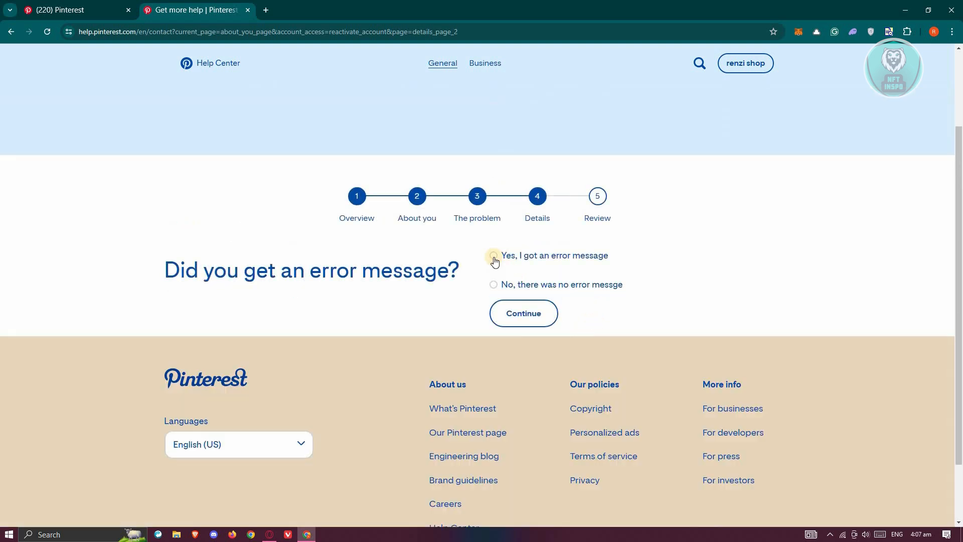
Choose 'Yes, I got an error message' to reveal the optional error field
left_click(493, 255)
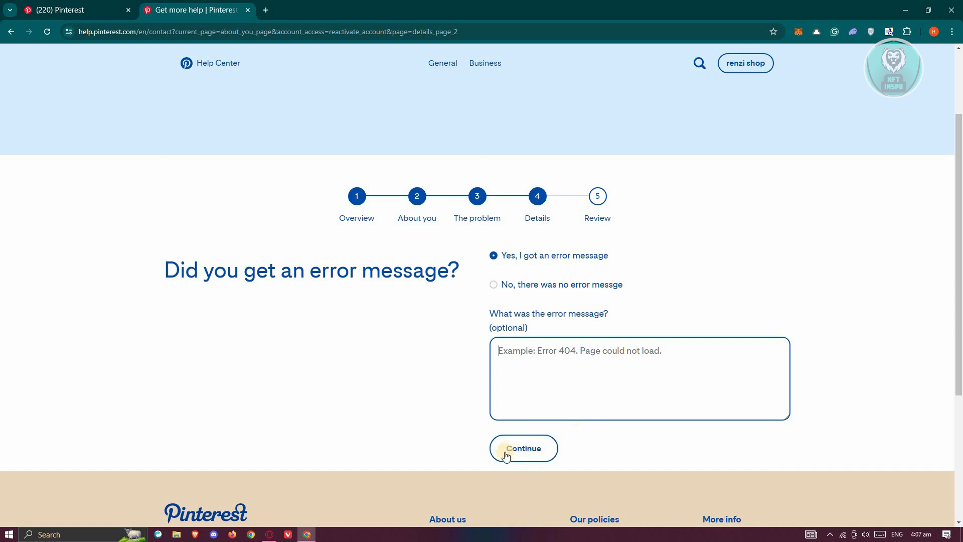
mouse_move(877, 294)
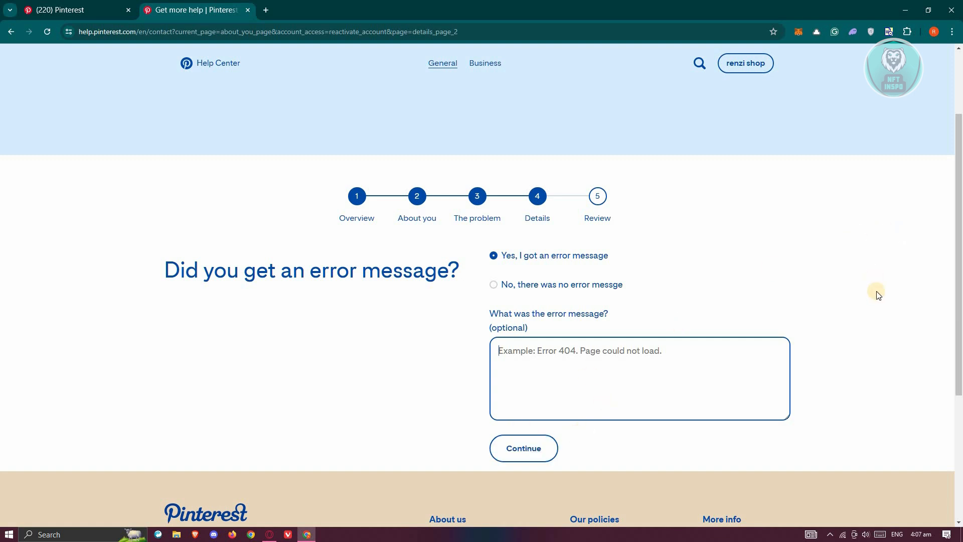
mouse_move(309, 163)
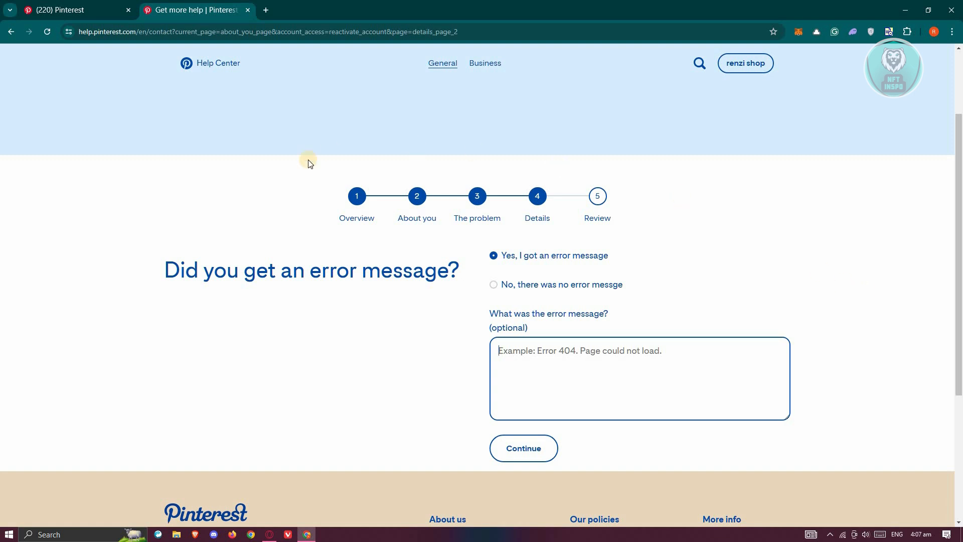